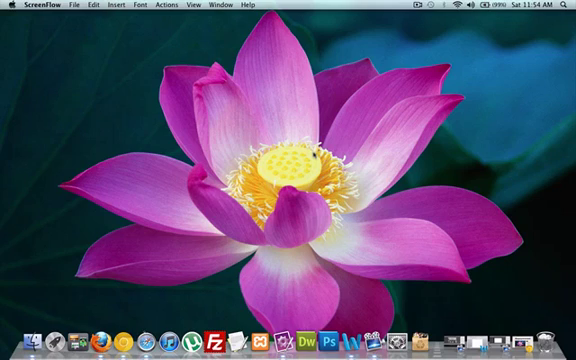
mouse_move(120, 80)
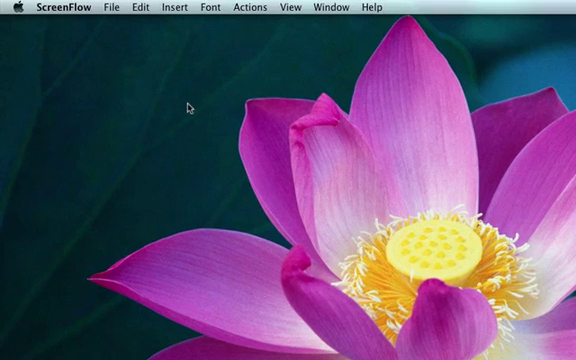
Step: Create a new desktop folder named 'Village Park'
right_click(190, 108)
type("Village Park")
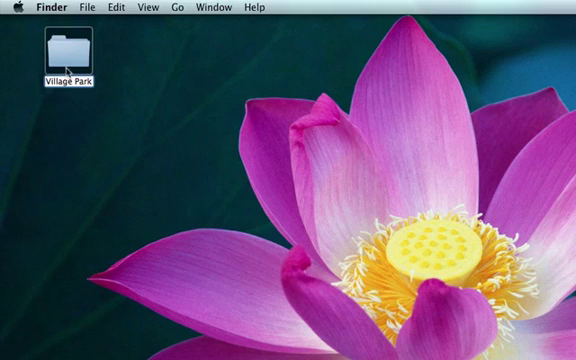
left_click(67, 55)
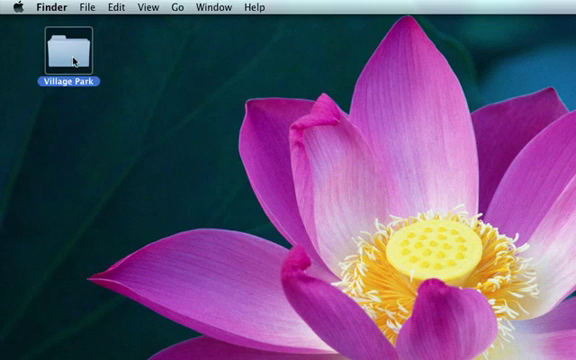
double_click(63, 52)
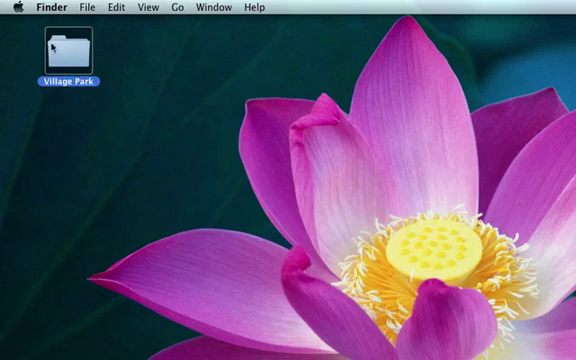
mouse_move(65, 50)
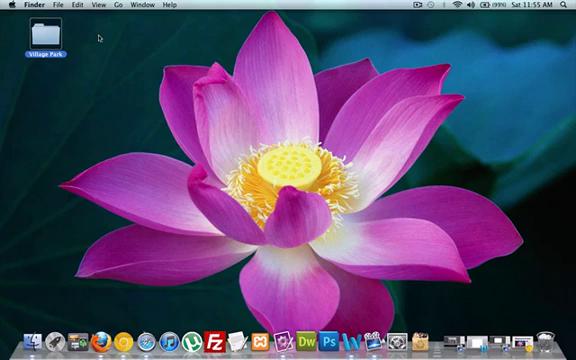
mouse_move(142, 72)
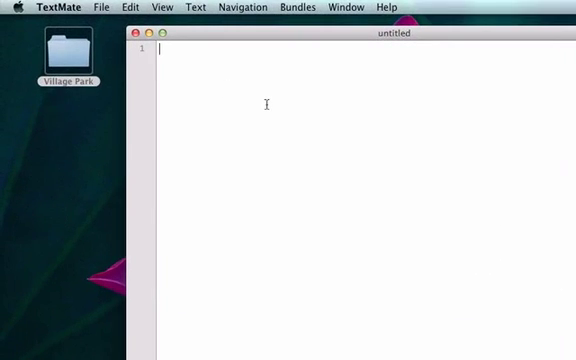
Step: Type the <html> and </html> tags with blank lines between them
type("<")
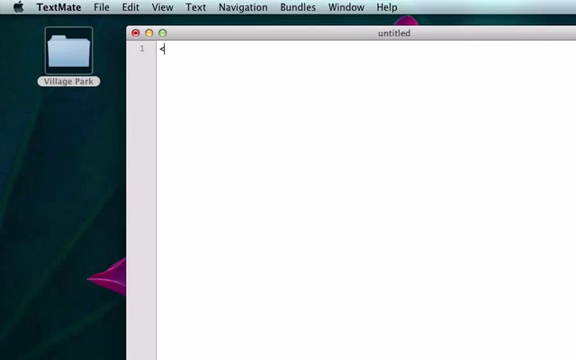
type("html>")
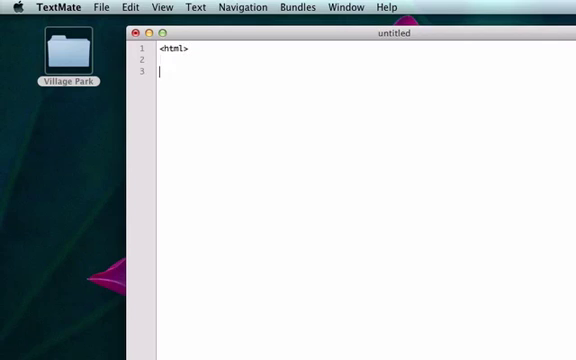
type("</h")
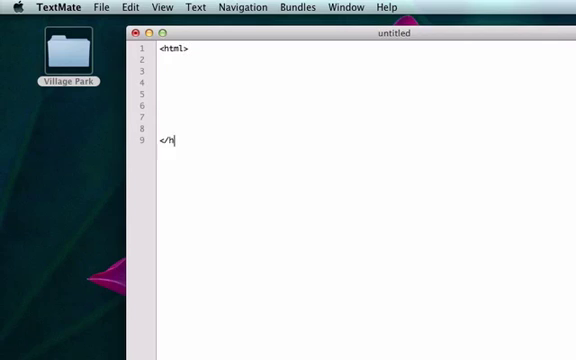
type("tml>")
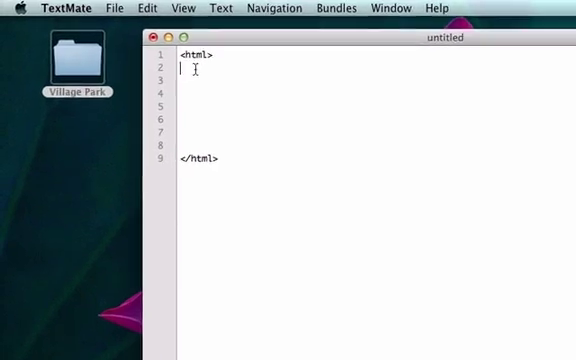
key("Return")
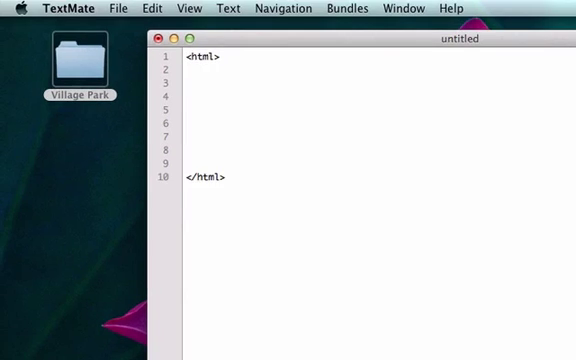
key("Return")
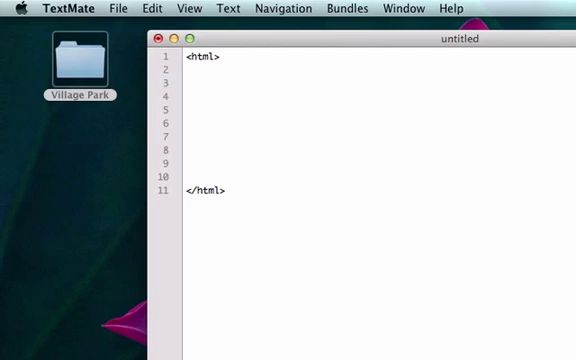
Step: Add a <head> containing <title>Village Park</title> inside the html tags
type("<head>")
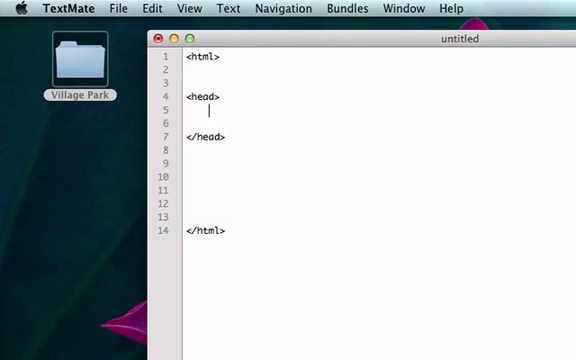
type("<title>")
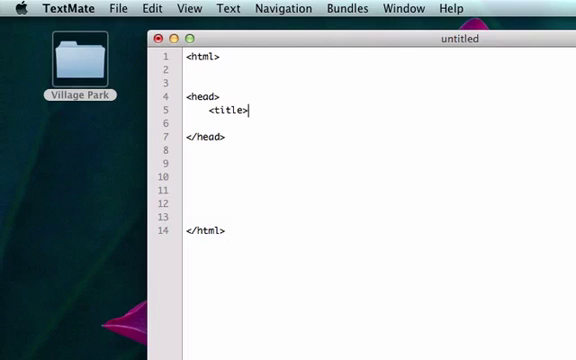
type("Village Park")
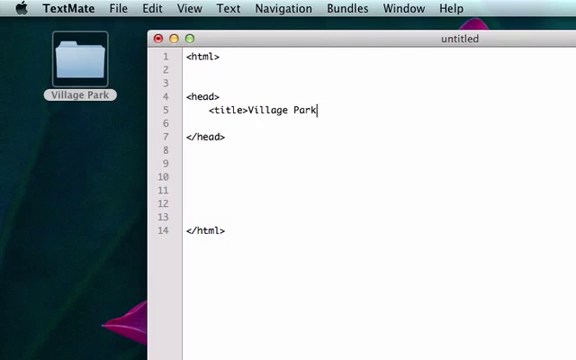
type("</ti")
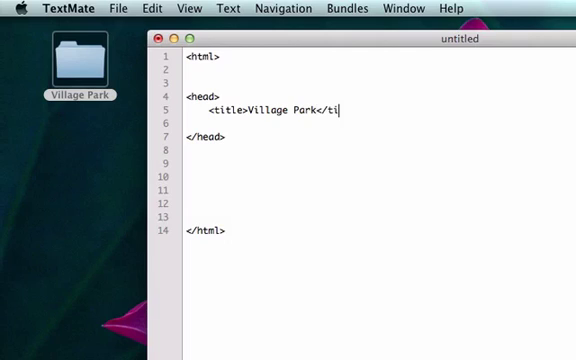
type("tle>")
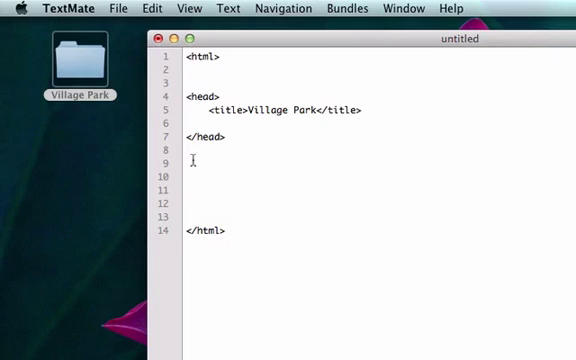
Step: Add a <body> section with the text 'This is our first webpage'
type("<bod")
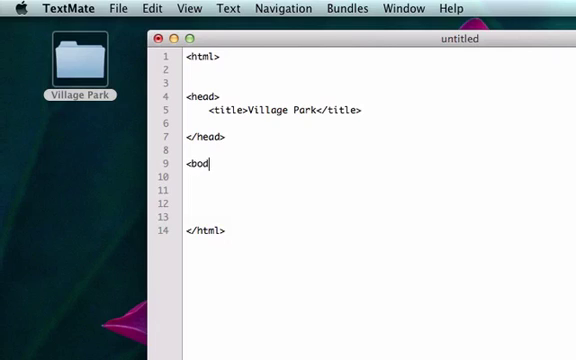
type("y>")
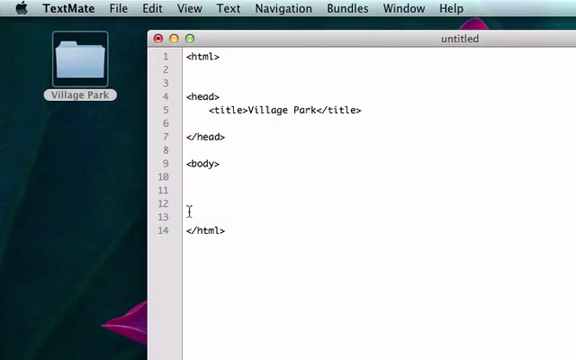
type("<body>")
type("</body>")
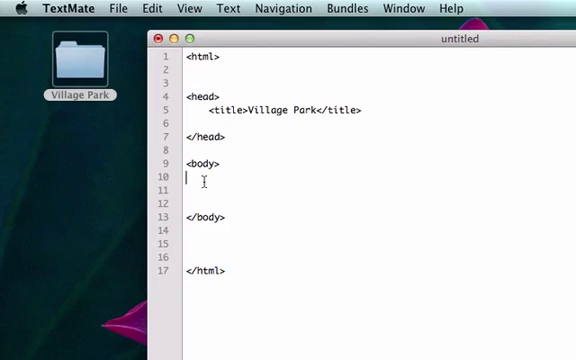
type("This is ou")
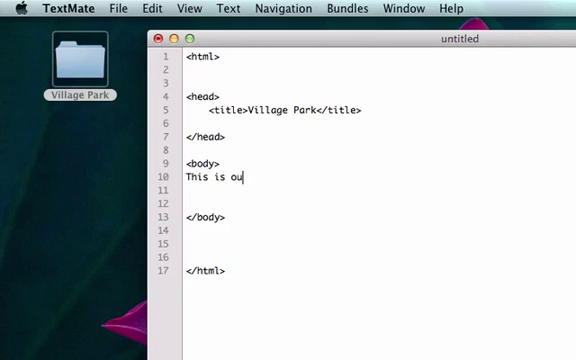
type("r first webp")
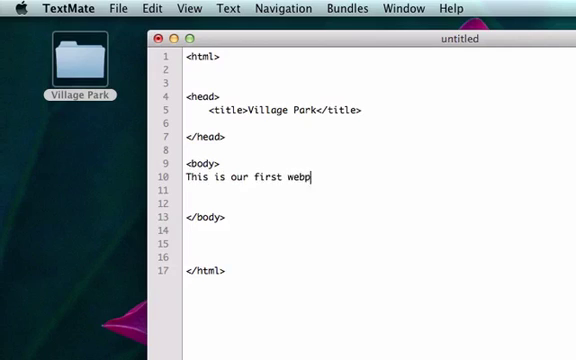
type("age")
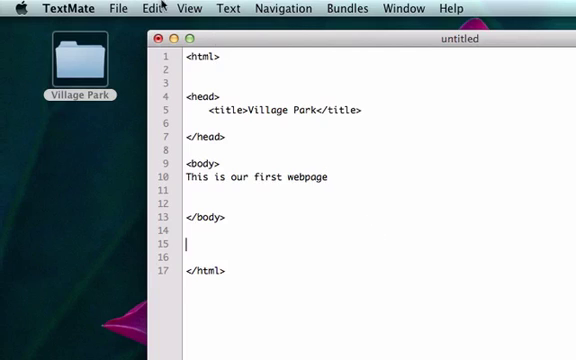
Step: Save the document as 'index.html' in the Village Park folder
left_click(122, 8)
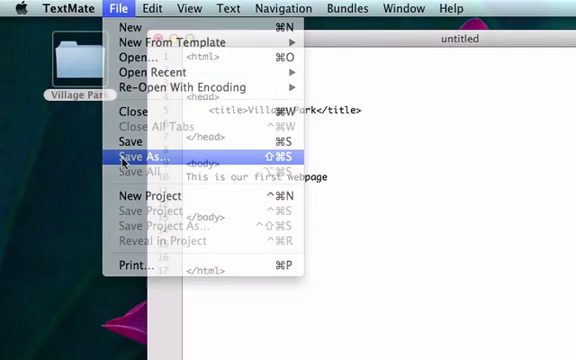
left_click(142, 158)
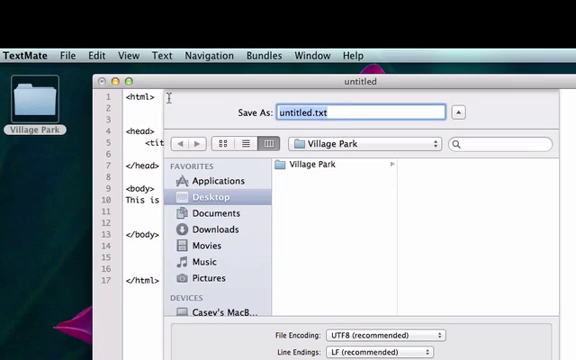
type("in")
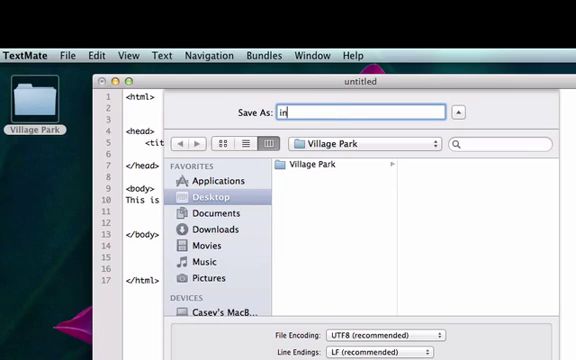
type("dex")
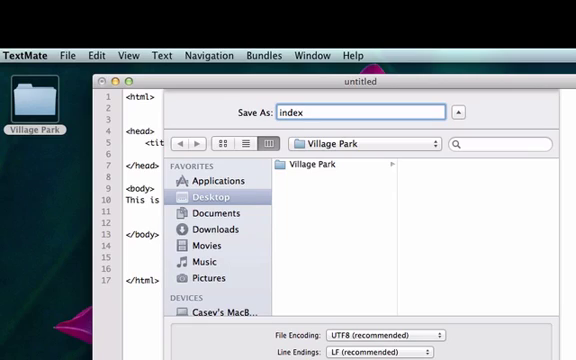
type(".html")
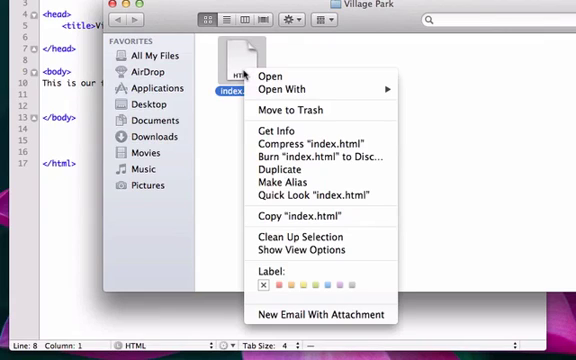
mouse_move(290, 87)
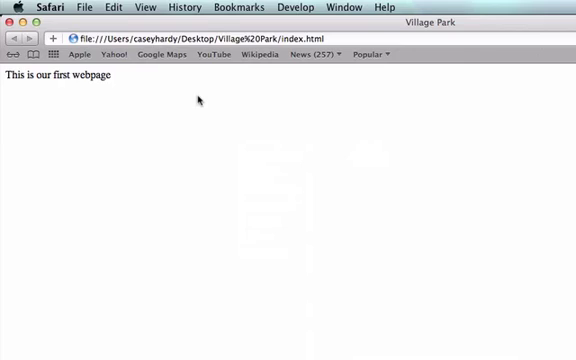
mouse_move(172, 131)
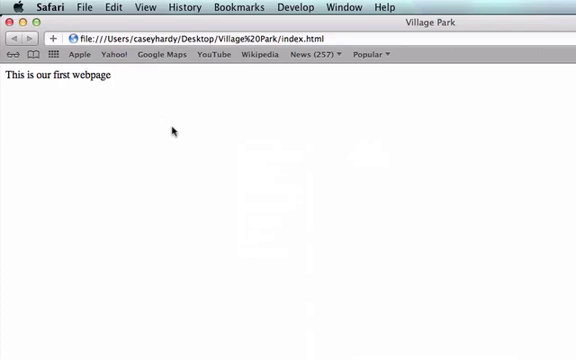
Step: Show the page source of index.html in Safari
right_click(175, 130)
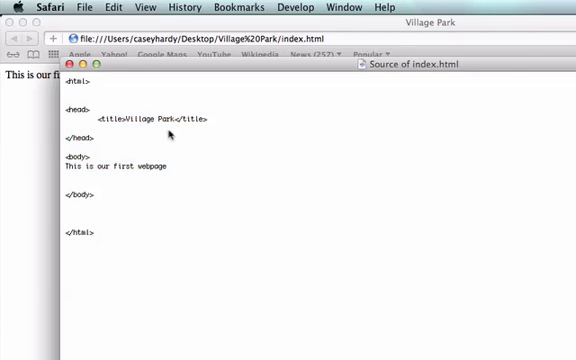
mouse_move(150, 72)
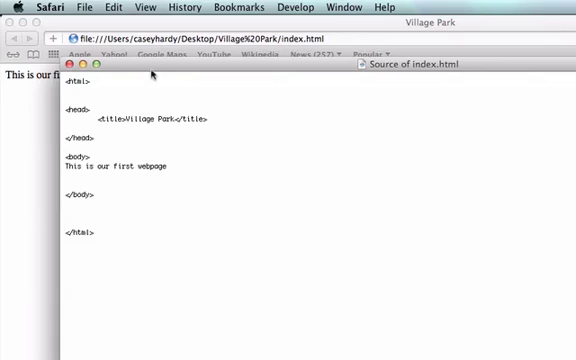